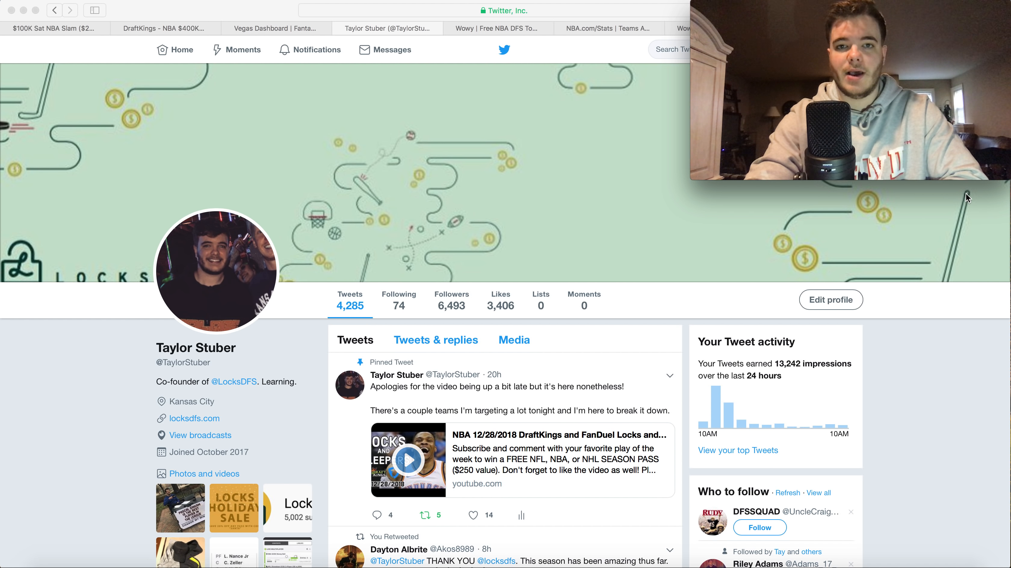
# View the Vegas lines dashboard for the 7:00PM 8-game DraftKings slate
pyautogui.click(274, 28)
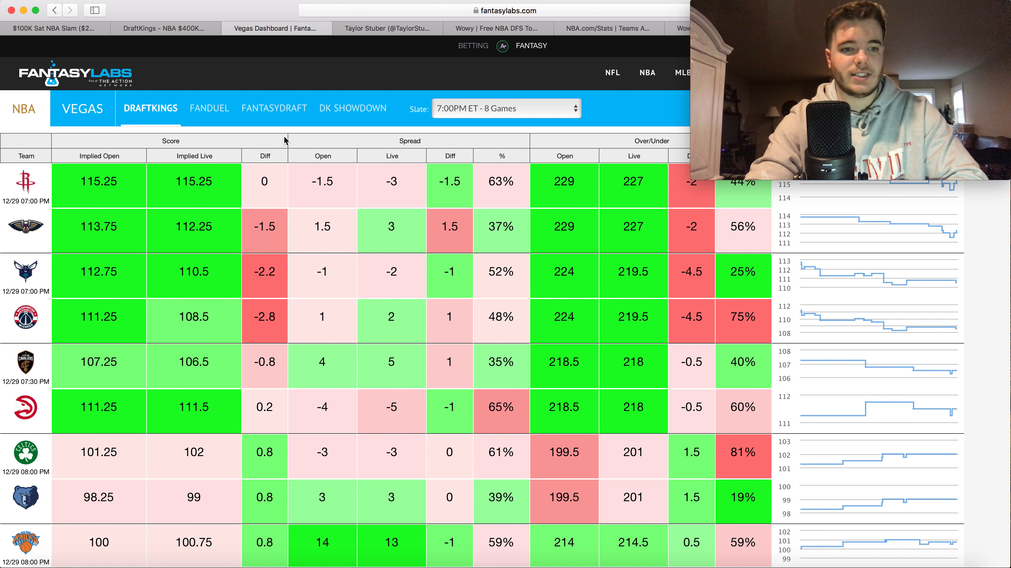
pyautogui.moveTo(295, 208)
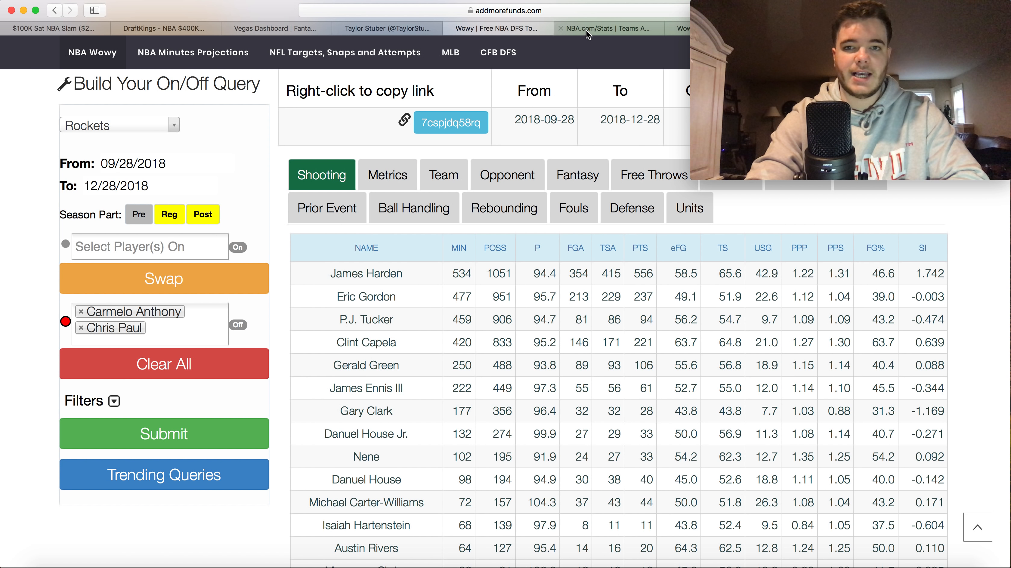
# Show the Wizards on/off query with six players off and scroll the shooting splits
pyautogui.click(386, 28)
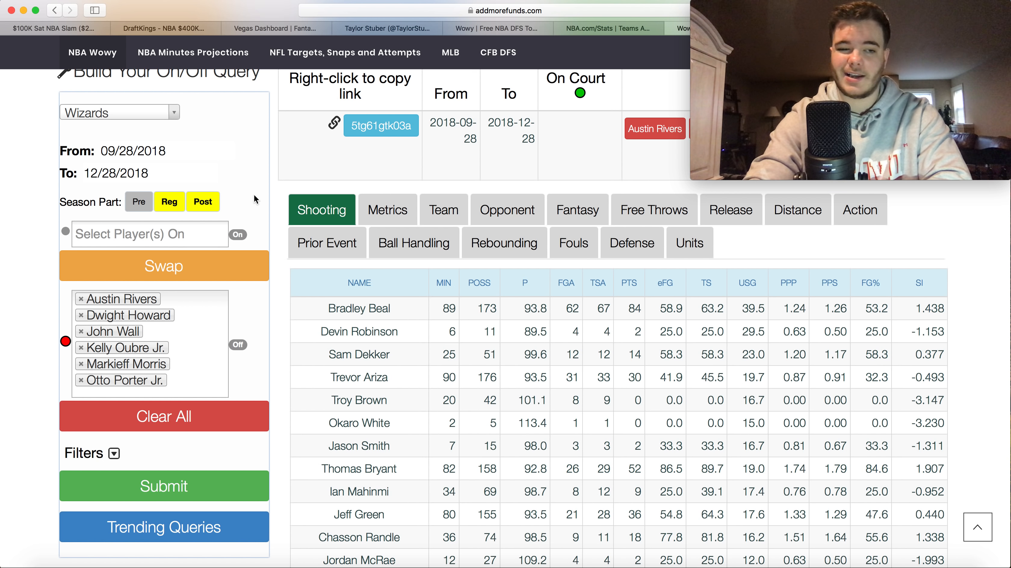
pyautogui.scroll(-3)
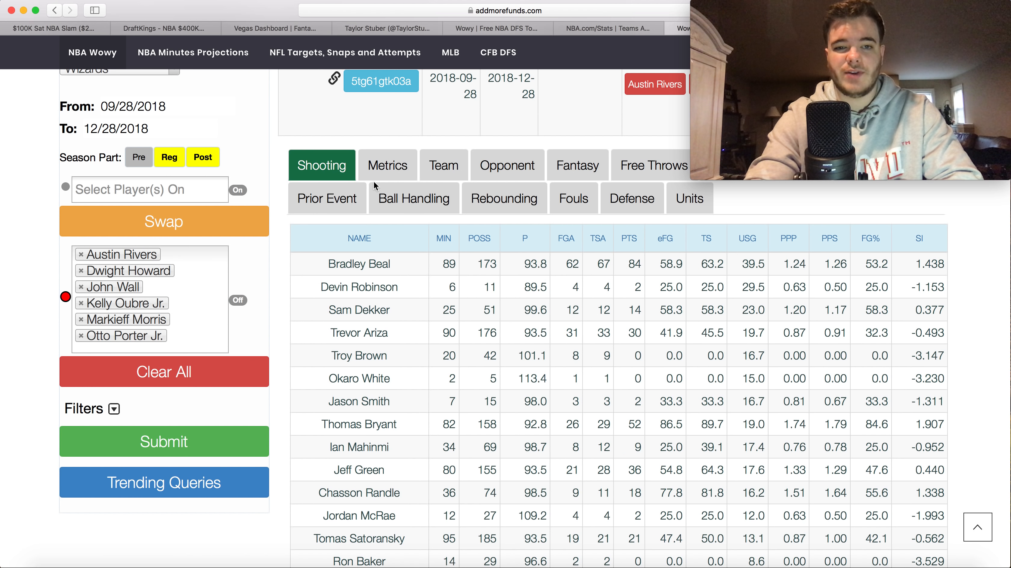
# Revisit the Vegas lines dashboard, then return to the DraftKings $400K Big Jam draft page
pyautogui.click(414, 198)
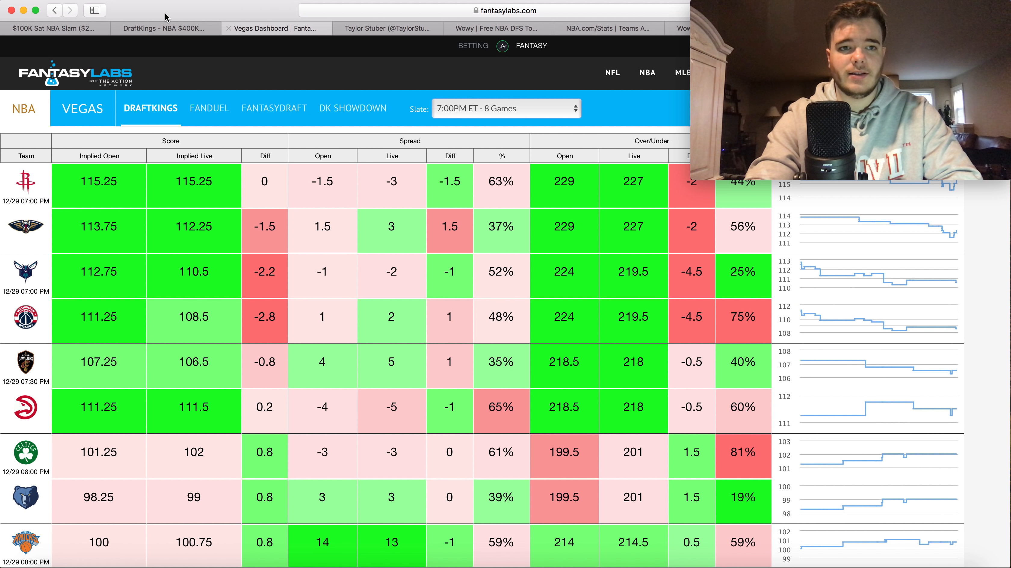
pyautogui.click(165, 28)
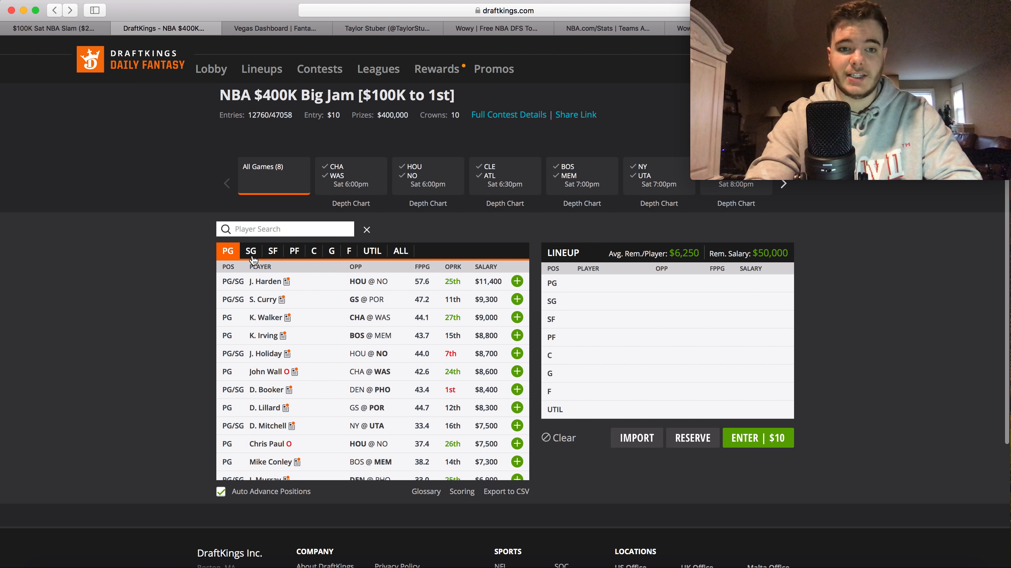
# Filter the Big Jam player pool to shooting guards only
pyautogui.click(251, 251)
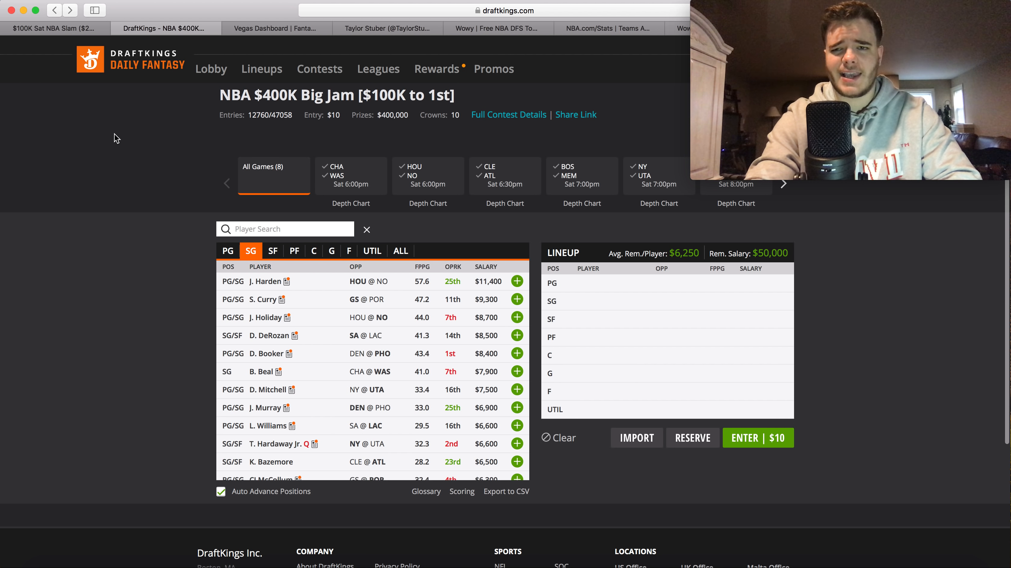
pyautogui.moveTo(60, 45)
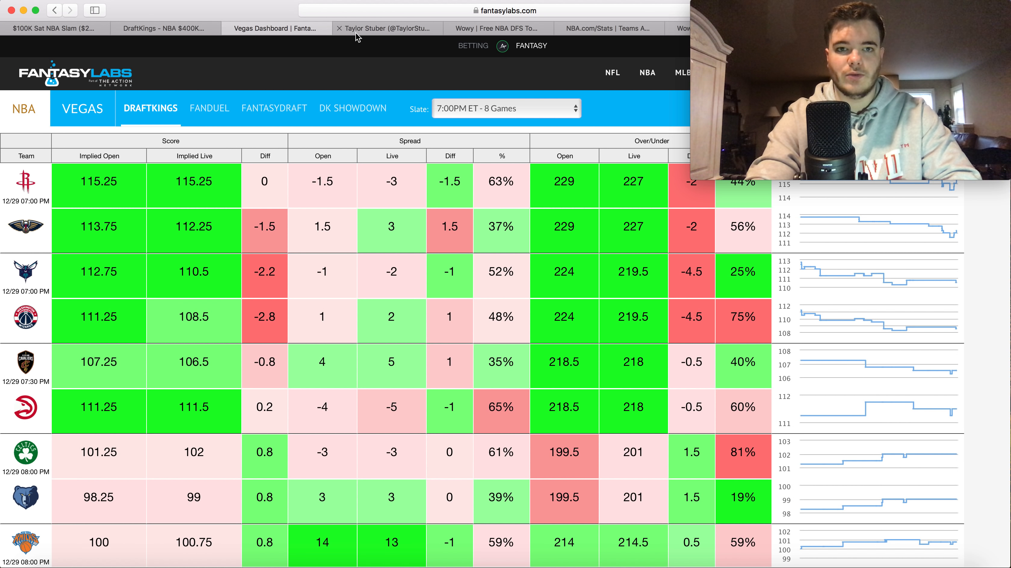
pyautogui.moveTo(271, 218)
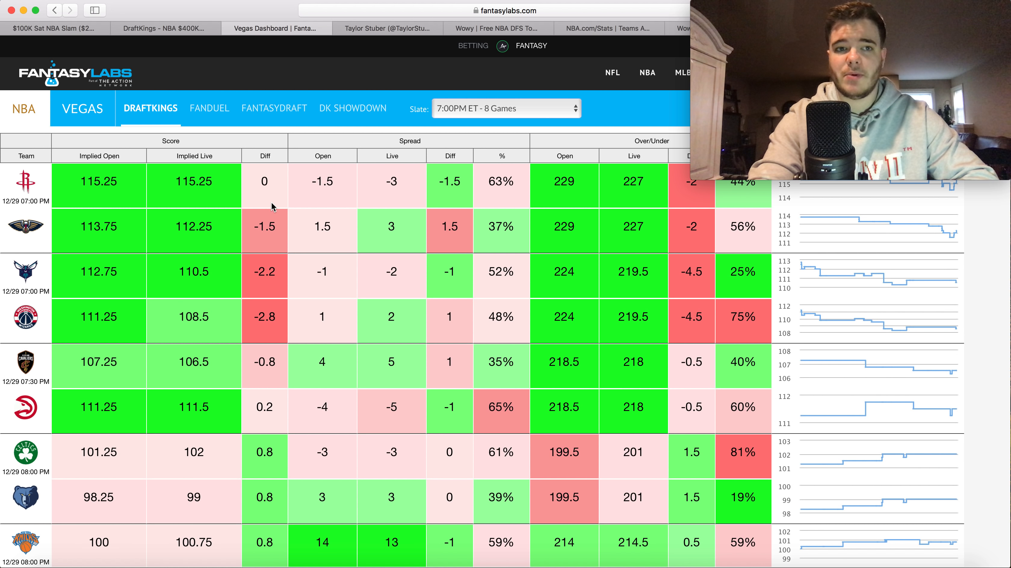
pyautogui.moveTo(335, 122)
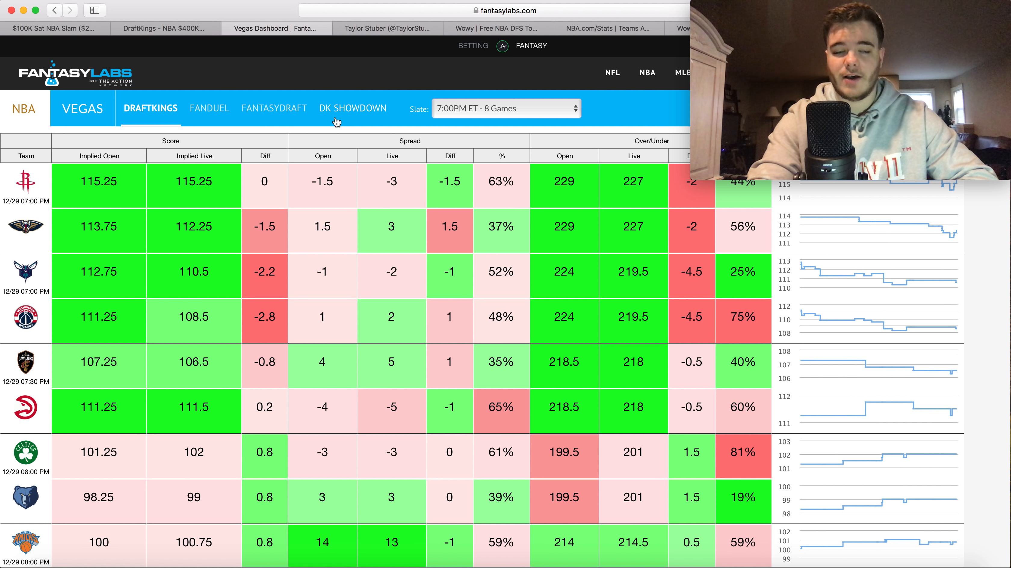
# In the DraftKings pool, filter to small forwards, search 'sat' for Satoransky, then clear the search
pyautogui.click(165, 28)
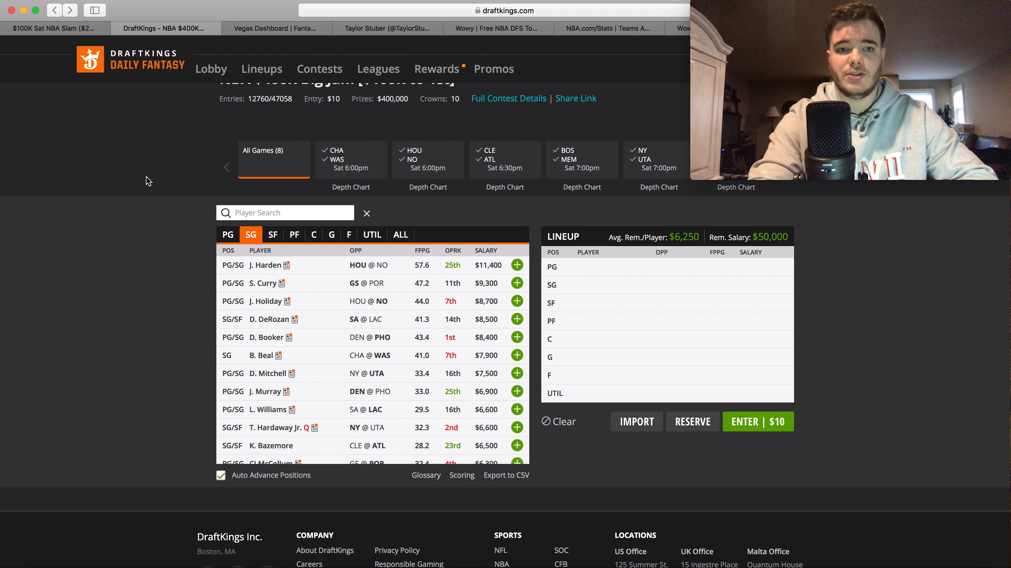
pyautogui.moveTo(155, 175)
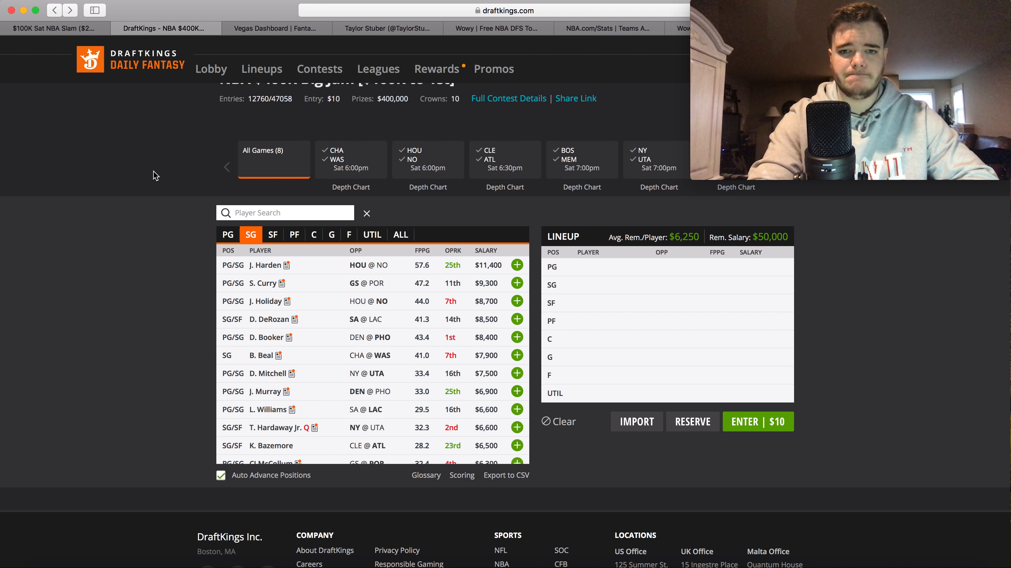
pyautogui.click(272, 234)
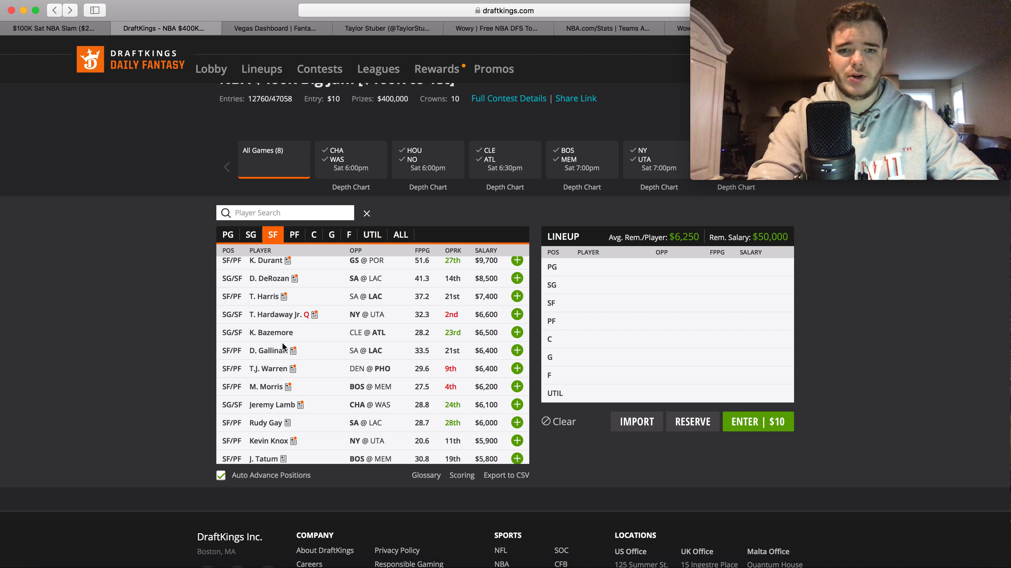
pyautogui.scroll(-3)
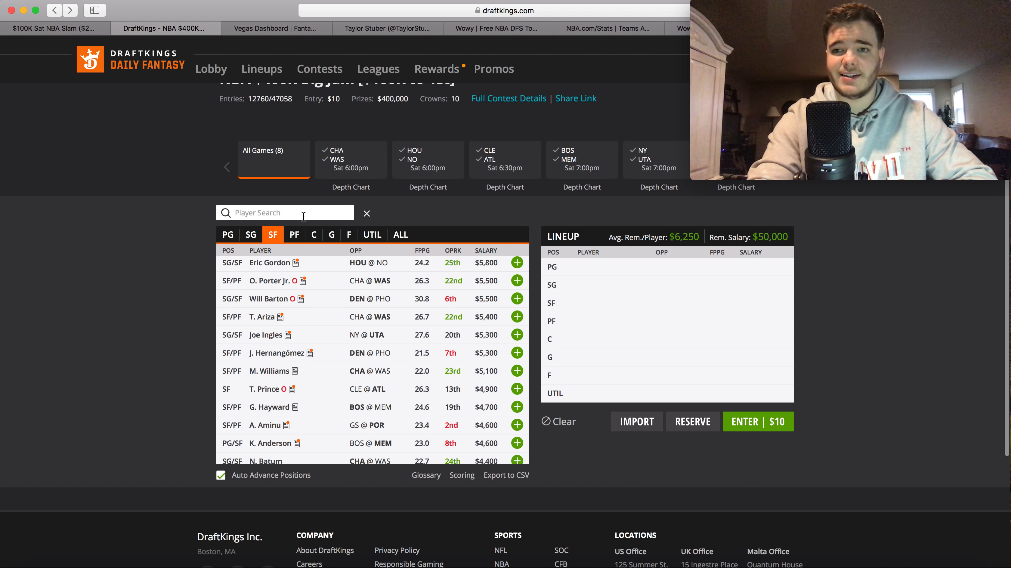
pyautogui.write('sat')
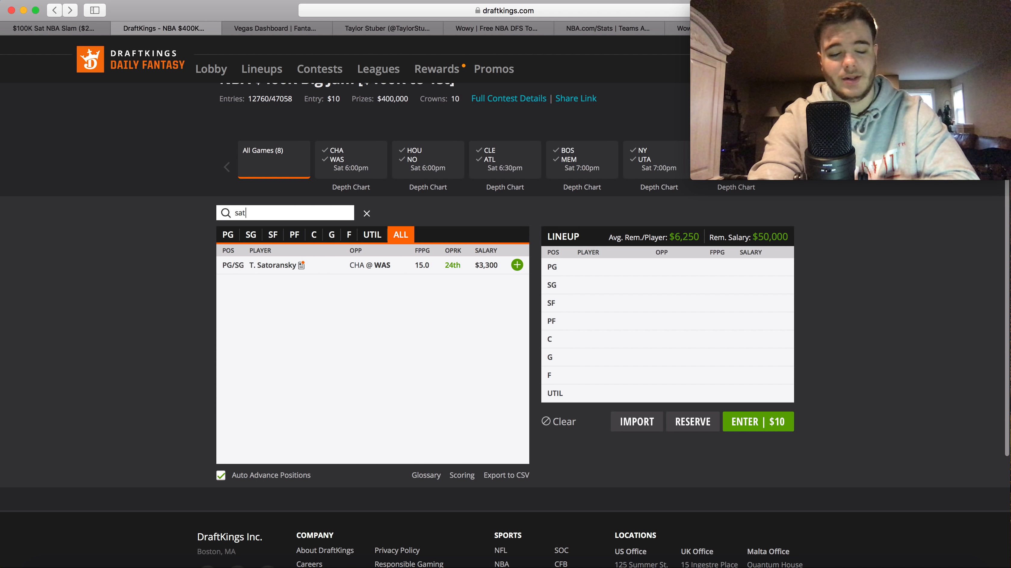
pyautogui.click(366, 213)
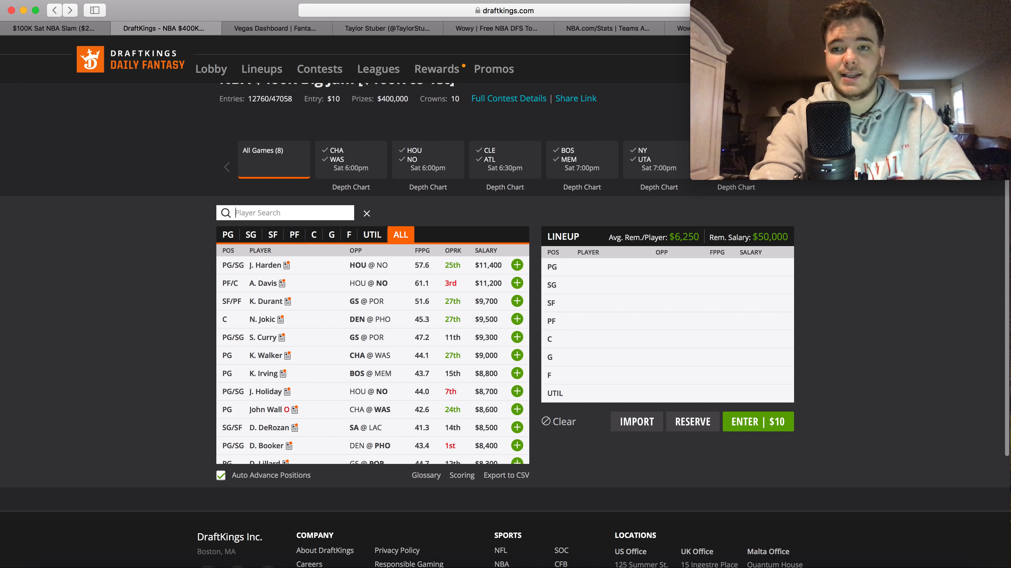
pyautogui.moveTo(75, 67)
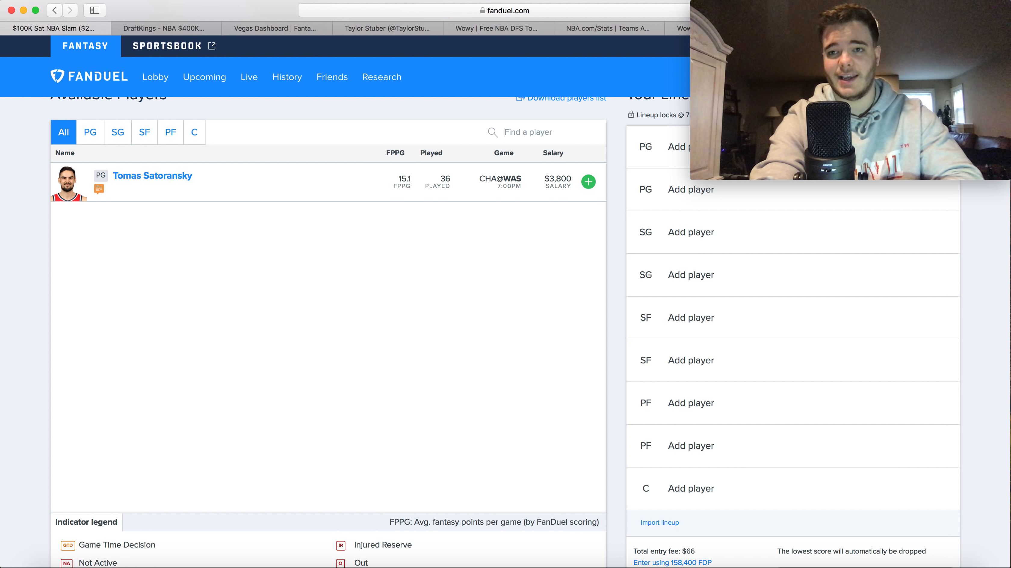
# Show only shooting guards in FanDuel's list, then switch to the NBA Wowy on/off page
pyautogui.click(117, 133)
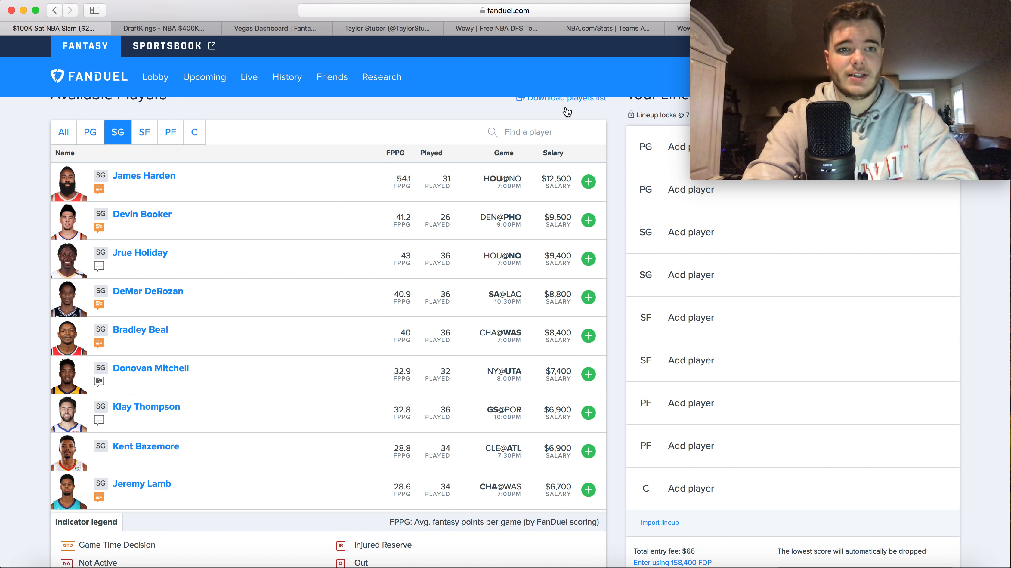
pyautogui.moveTo(479, 84)
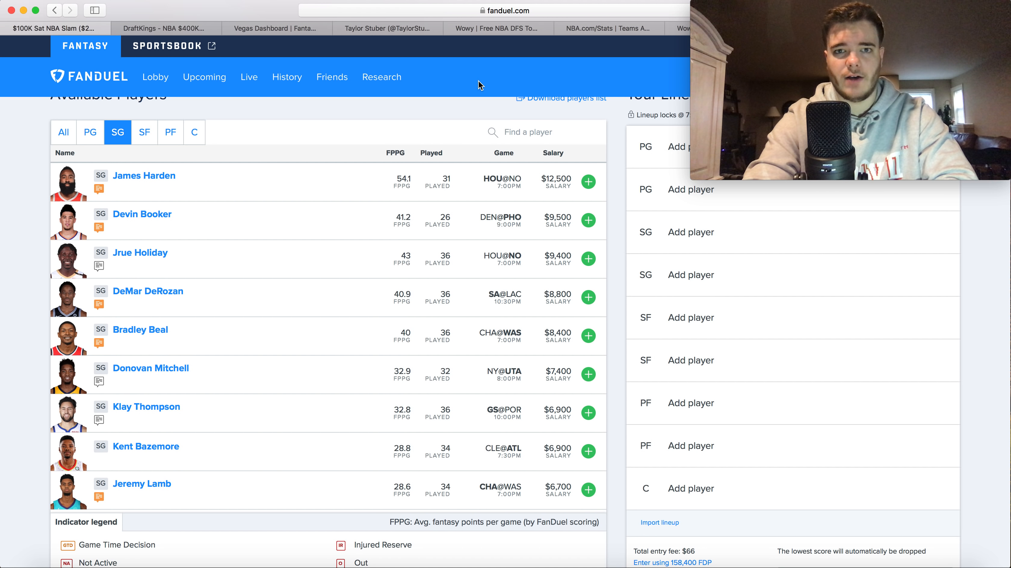
pyautogui.click(491, 28)
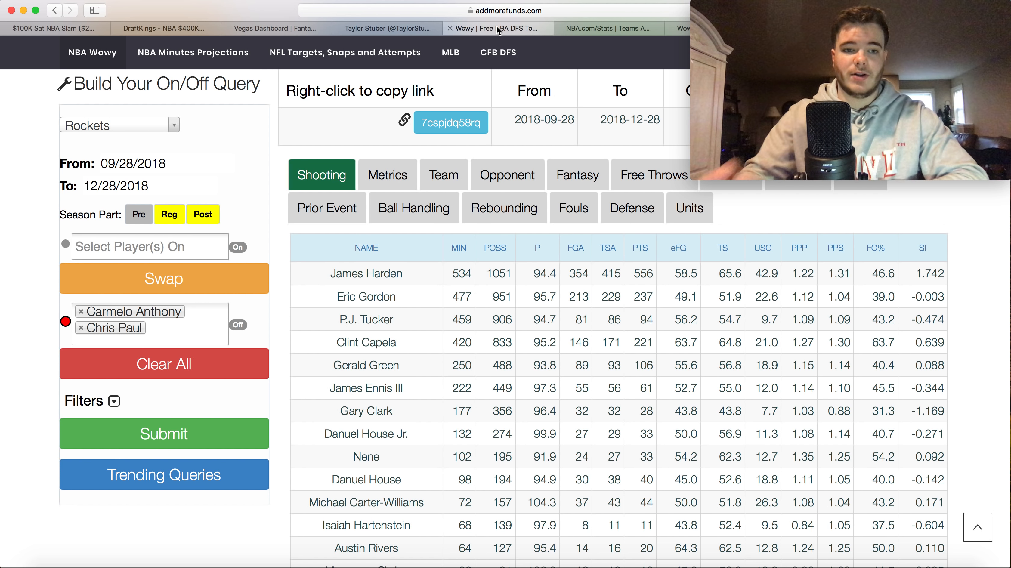
# Show the Rockets' ball-handling splits with Carmelo Anthony and Chris Paul off court
pyautogui.click(450, 52)
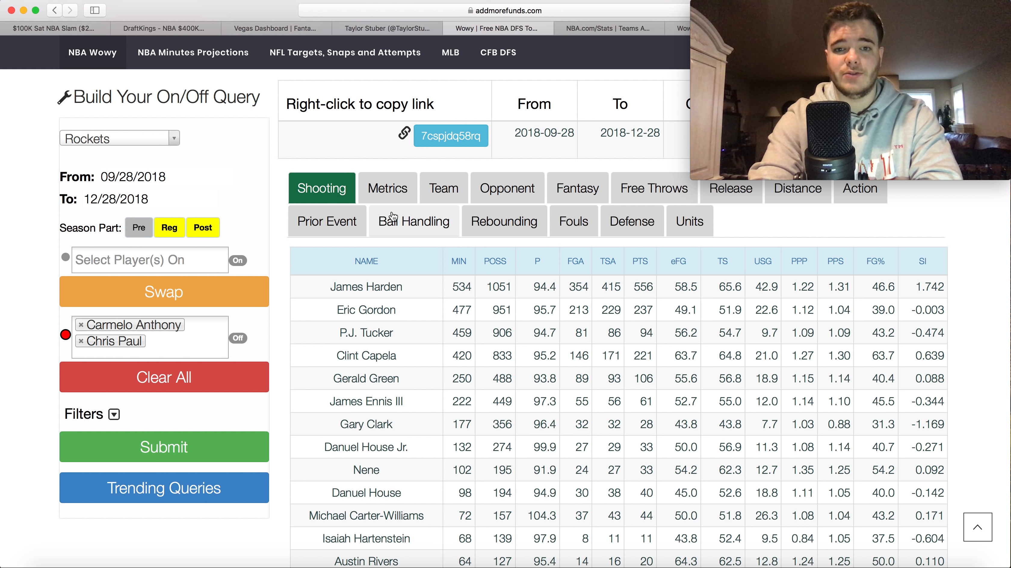
pyautogui.click(414, 221)
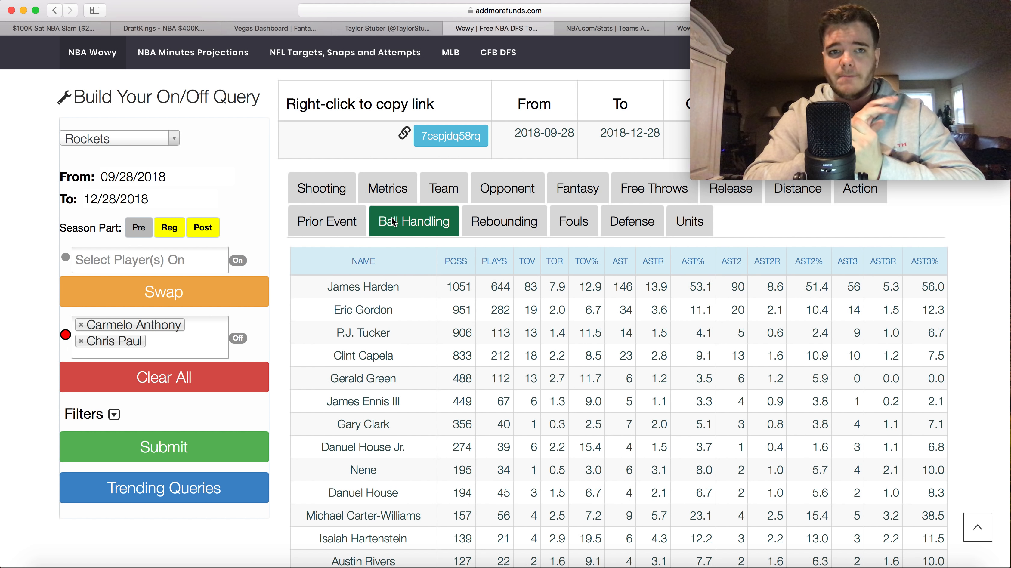
pyautogui.moveTo(143, 24)
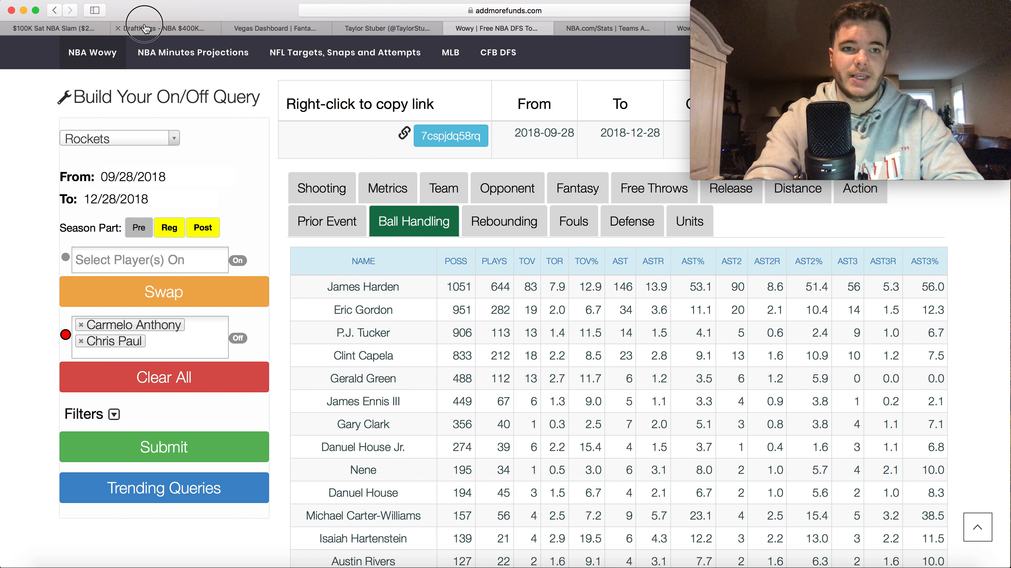
pyautogui.click(164, 27)
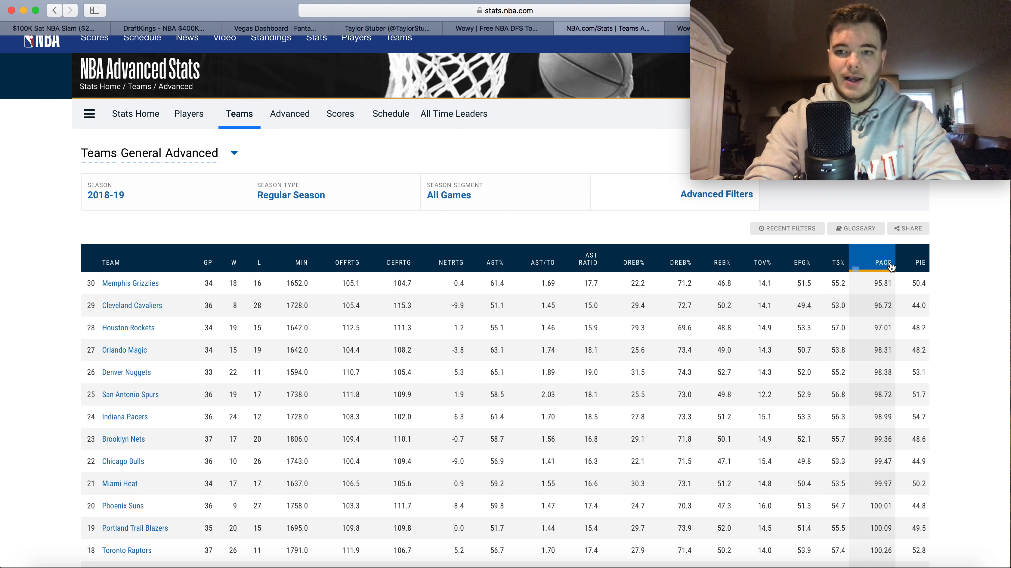
# Sort teams by fastest pace, then by worst defensive rating with Cleveland's 115.3 on top
pyautogui.click(878, 262)
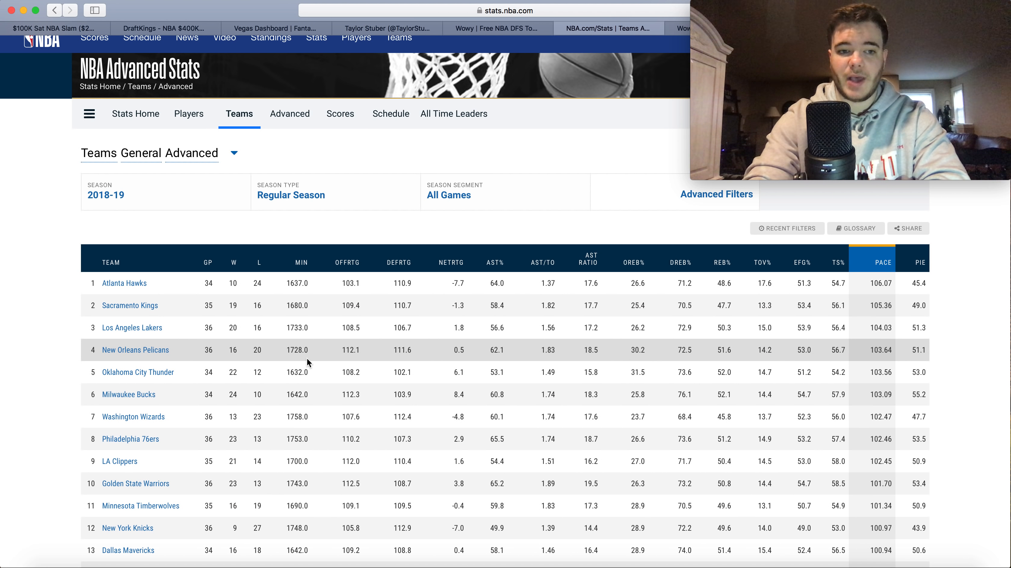
pyautogui.click(398, 262)
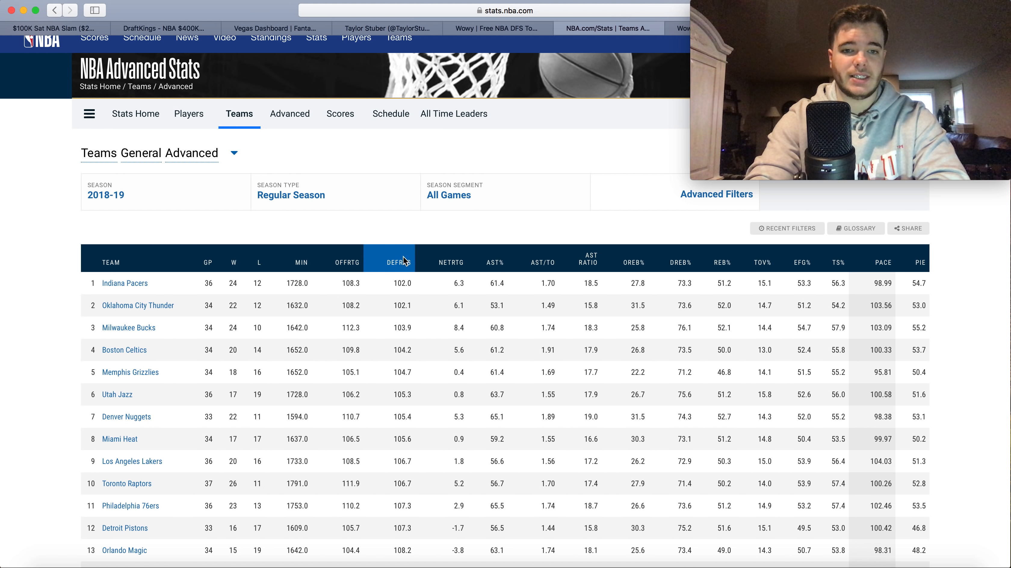
pyautogui.click(400, 262)
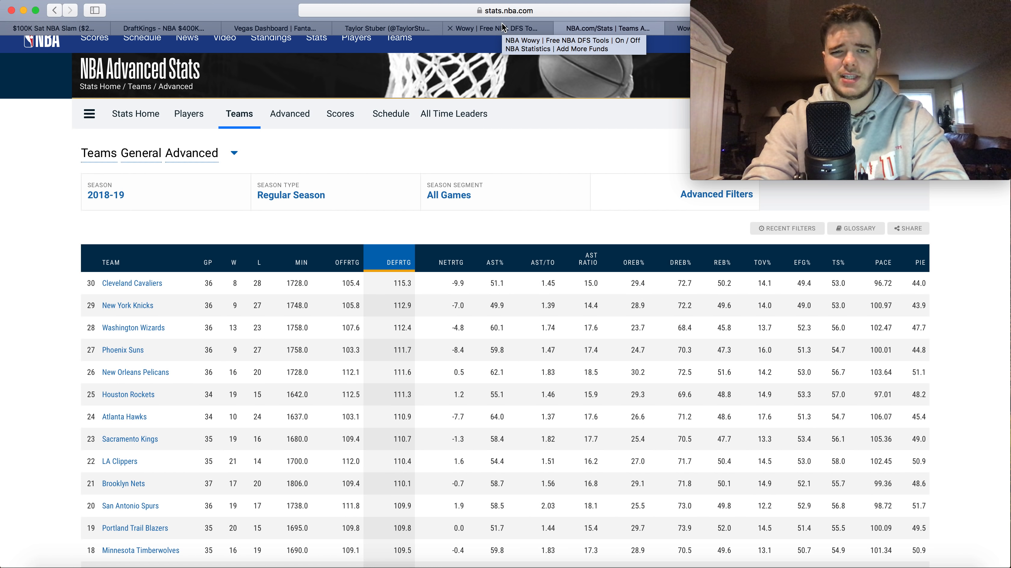
# Return to the Wowy Rockets ball-handling results with Anthony and Paul off
pyautogui.click(495, 28)
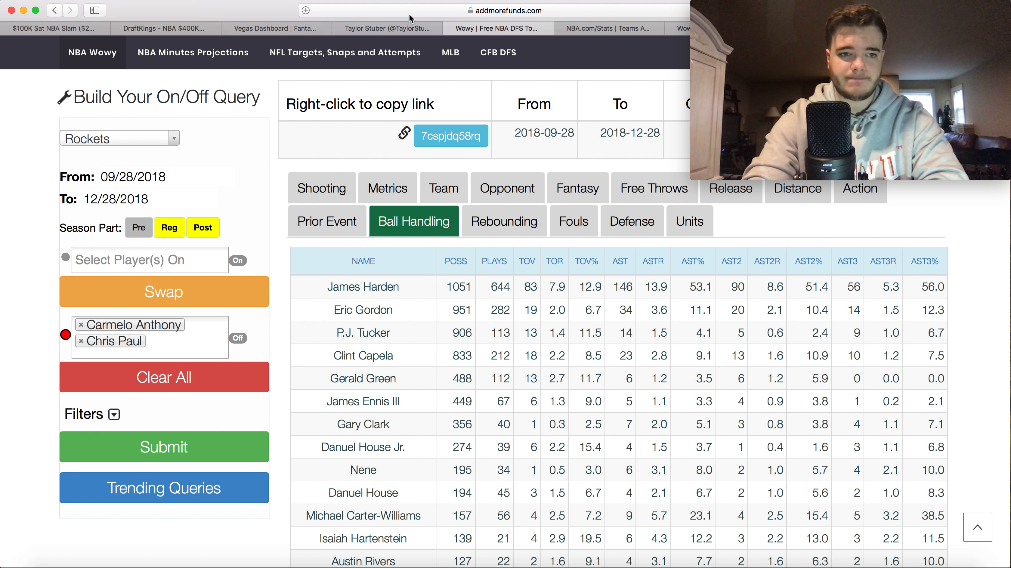
pyautogui.moveTo(270, 214)
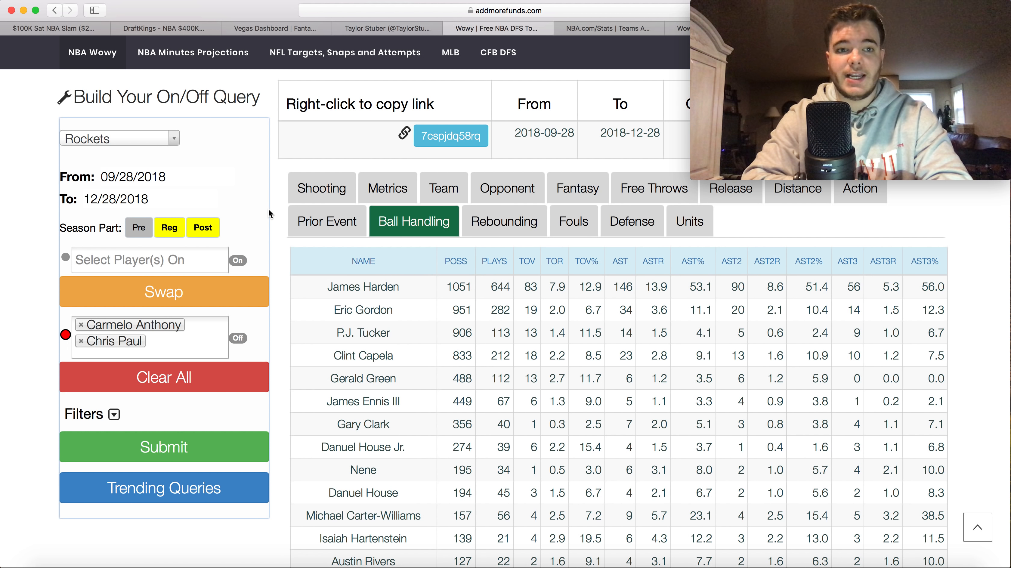
# Return to the DraftKings Big Jam player pool with the lineup still empty
pyautogui.click(166, 27)
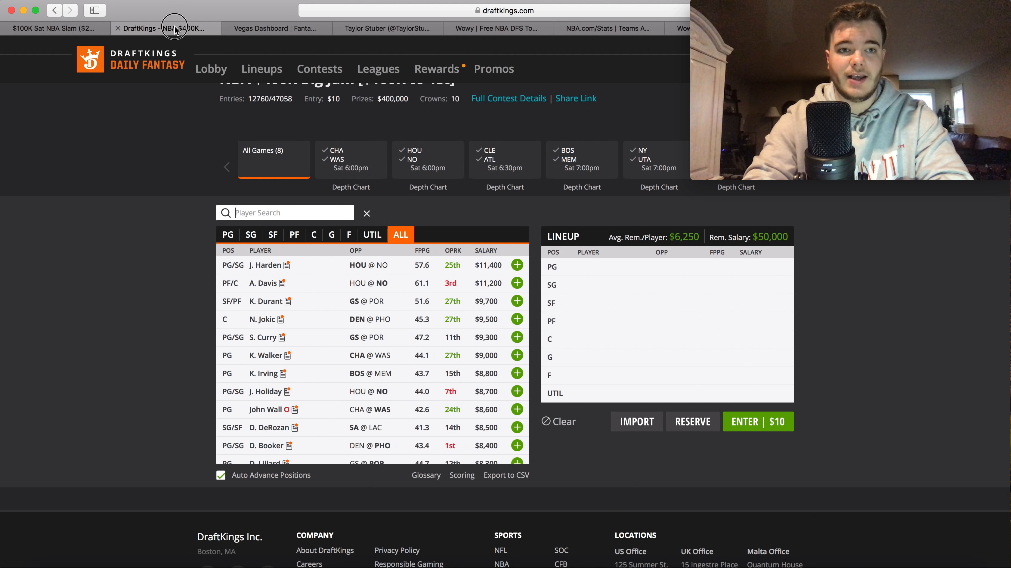
pyautogui.moveTo(57, 34)
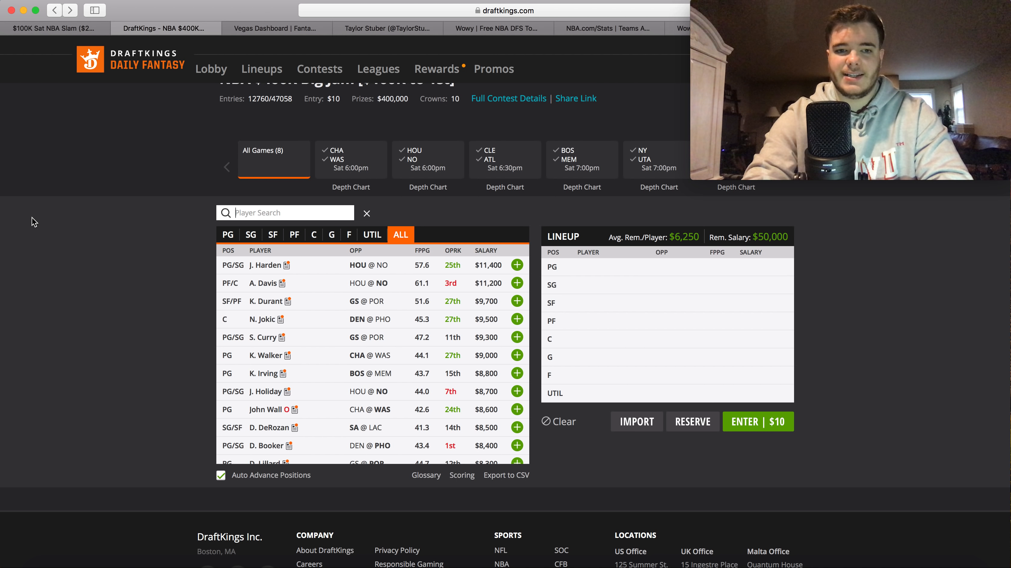
pyautogui.moveTo(166, 238)
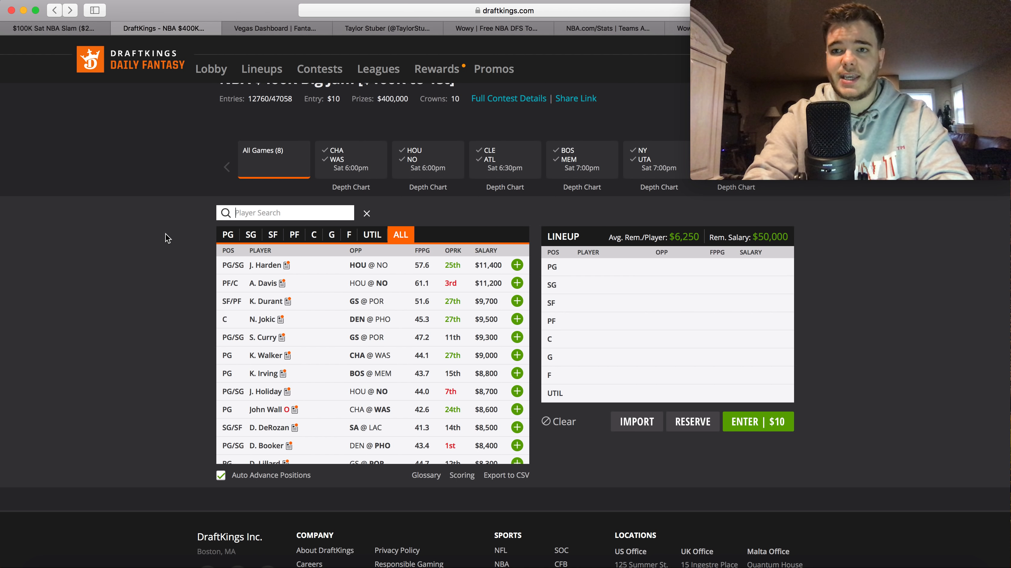